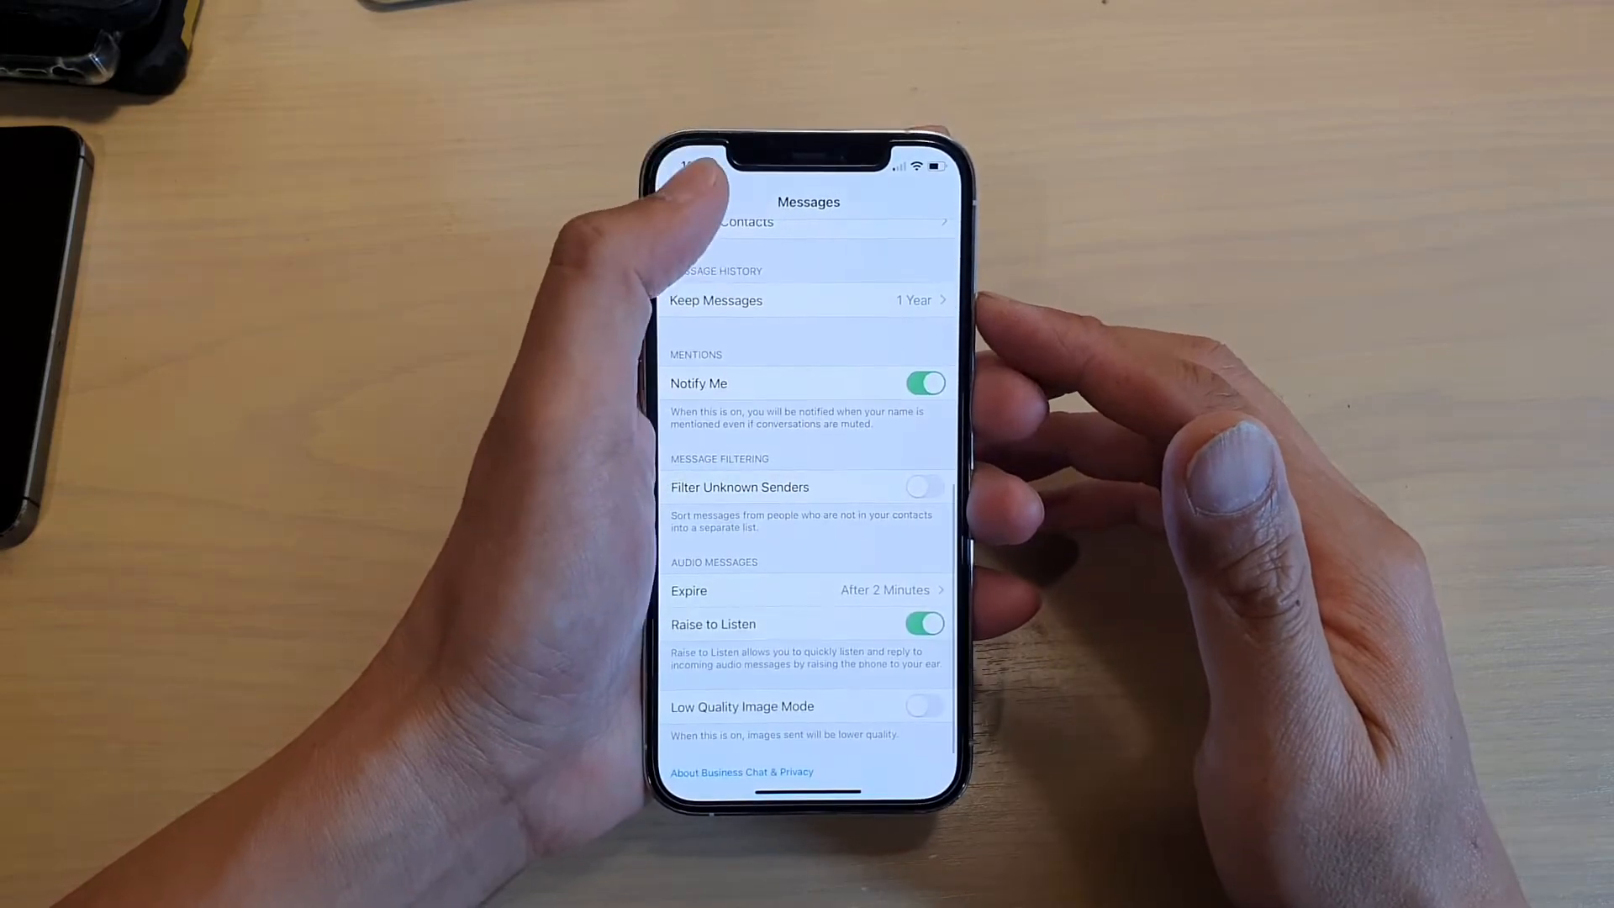
- Go back from Messages to the main Settings list without changing anything
click(699, 200)
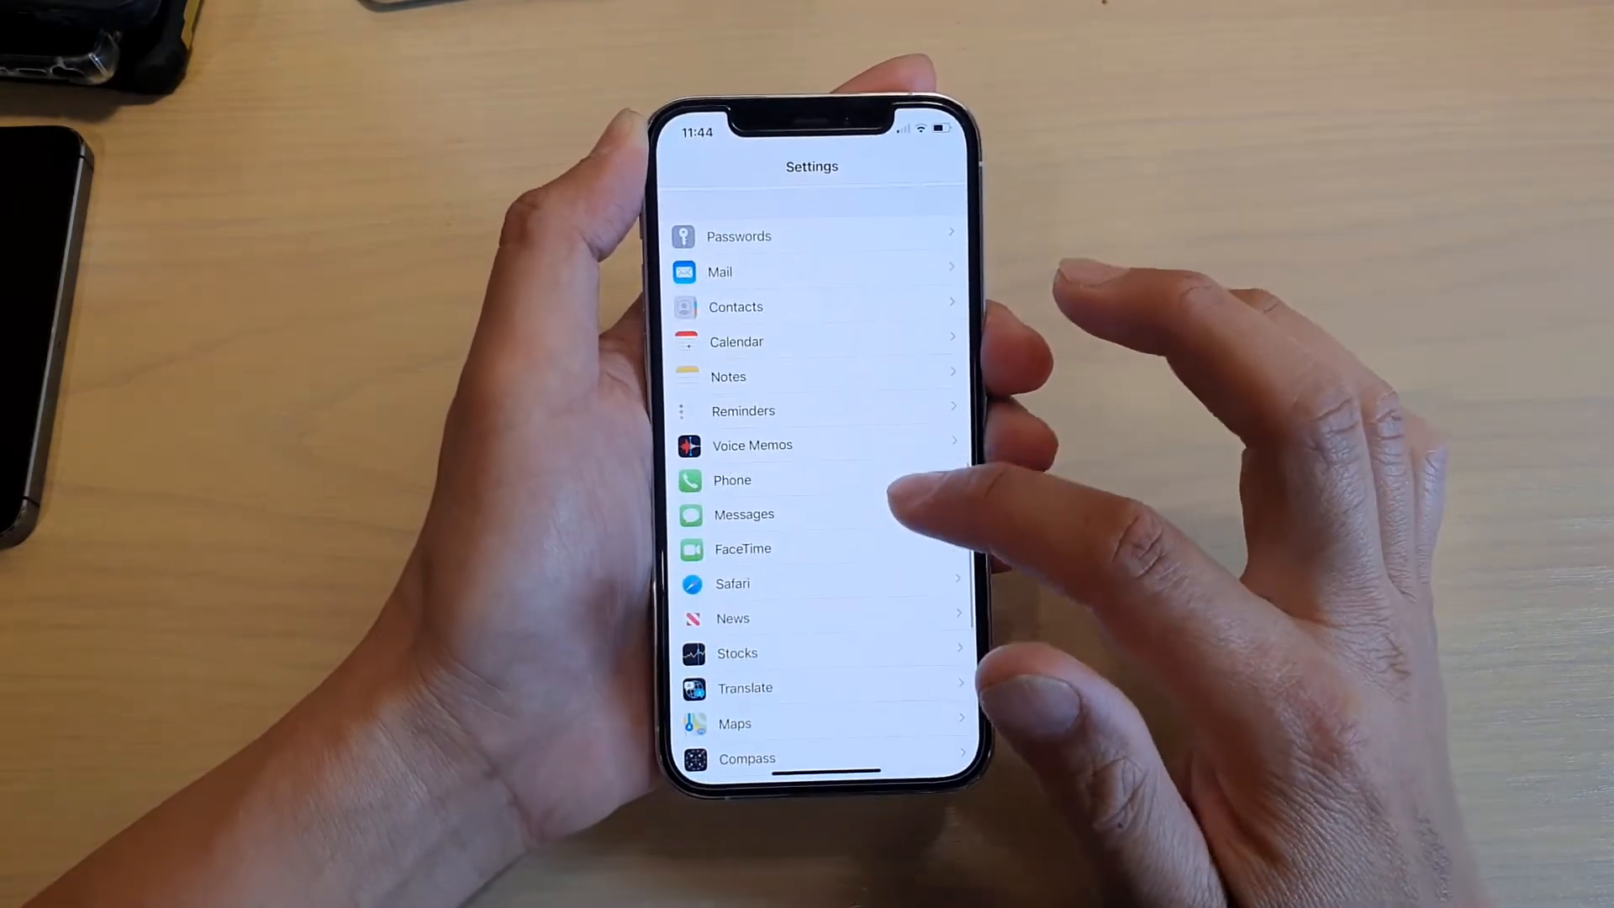
- Reopen Messages settings and bring the Message History section with Keep Messages at 1 Year into view
click(743, 515)
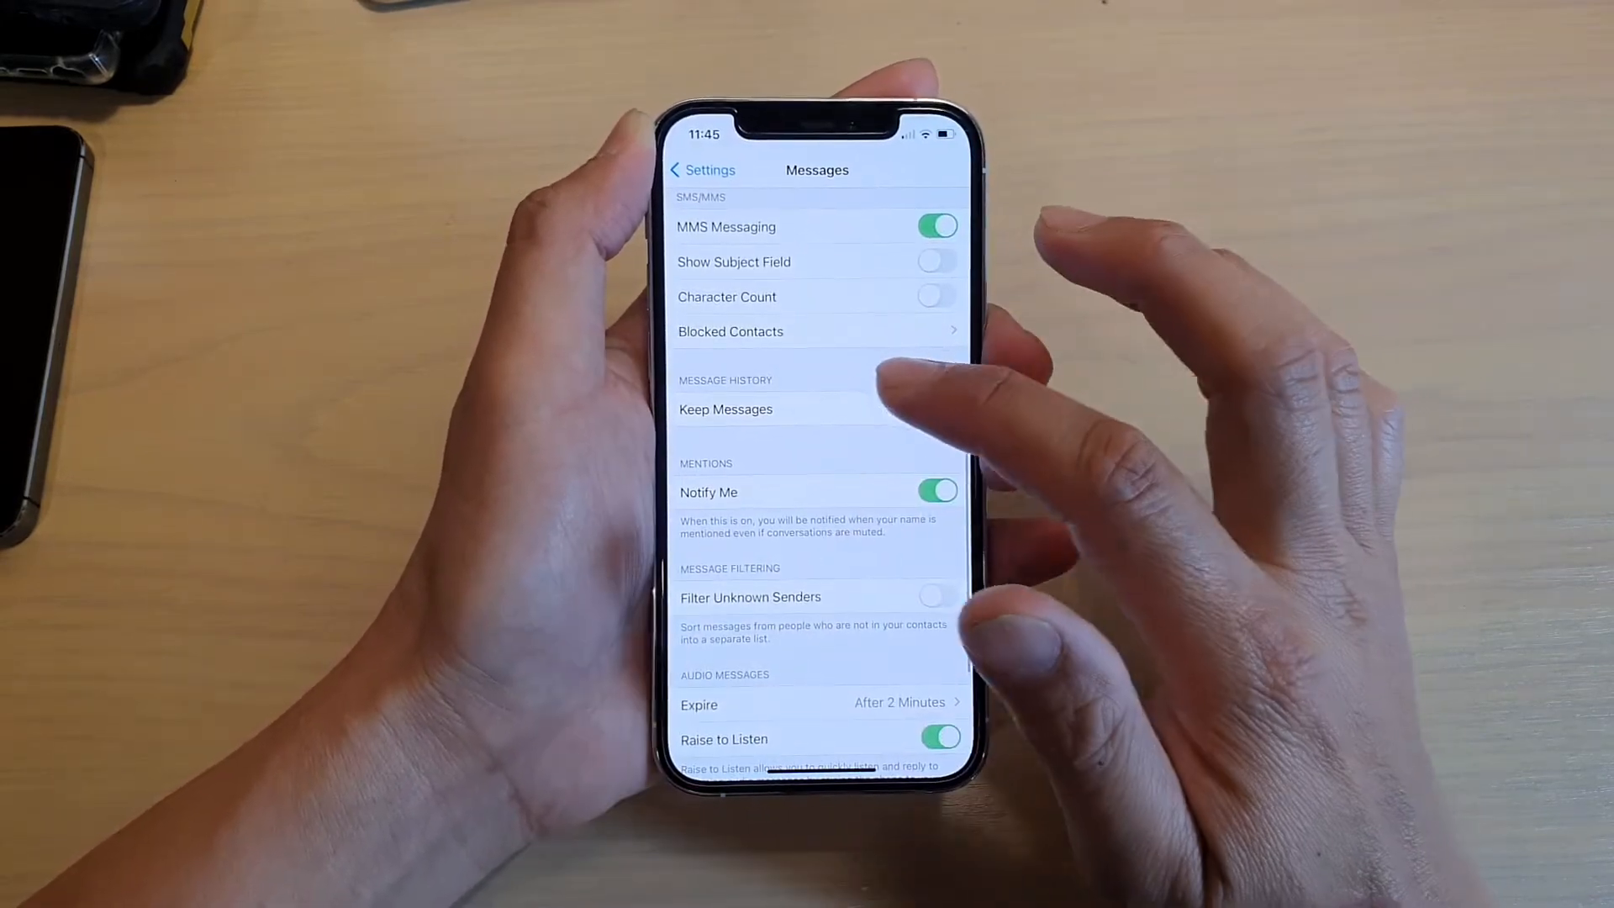
scroll(down, 3)
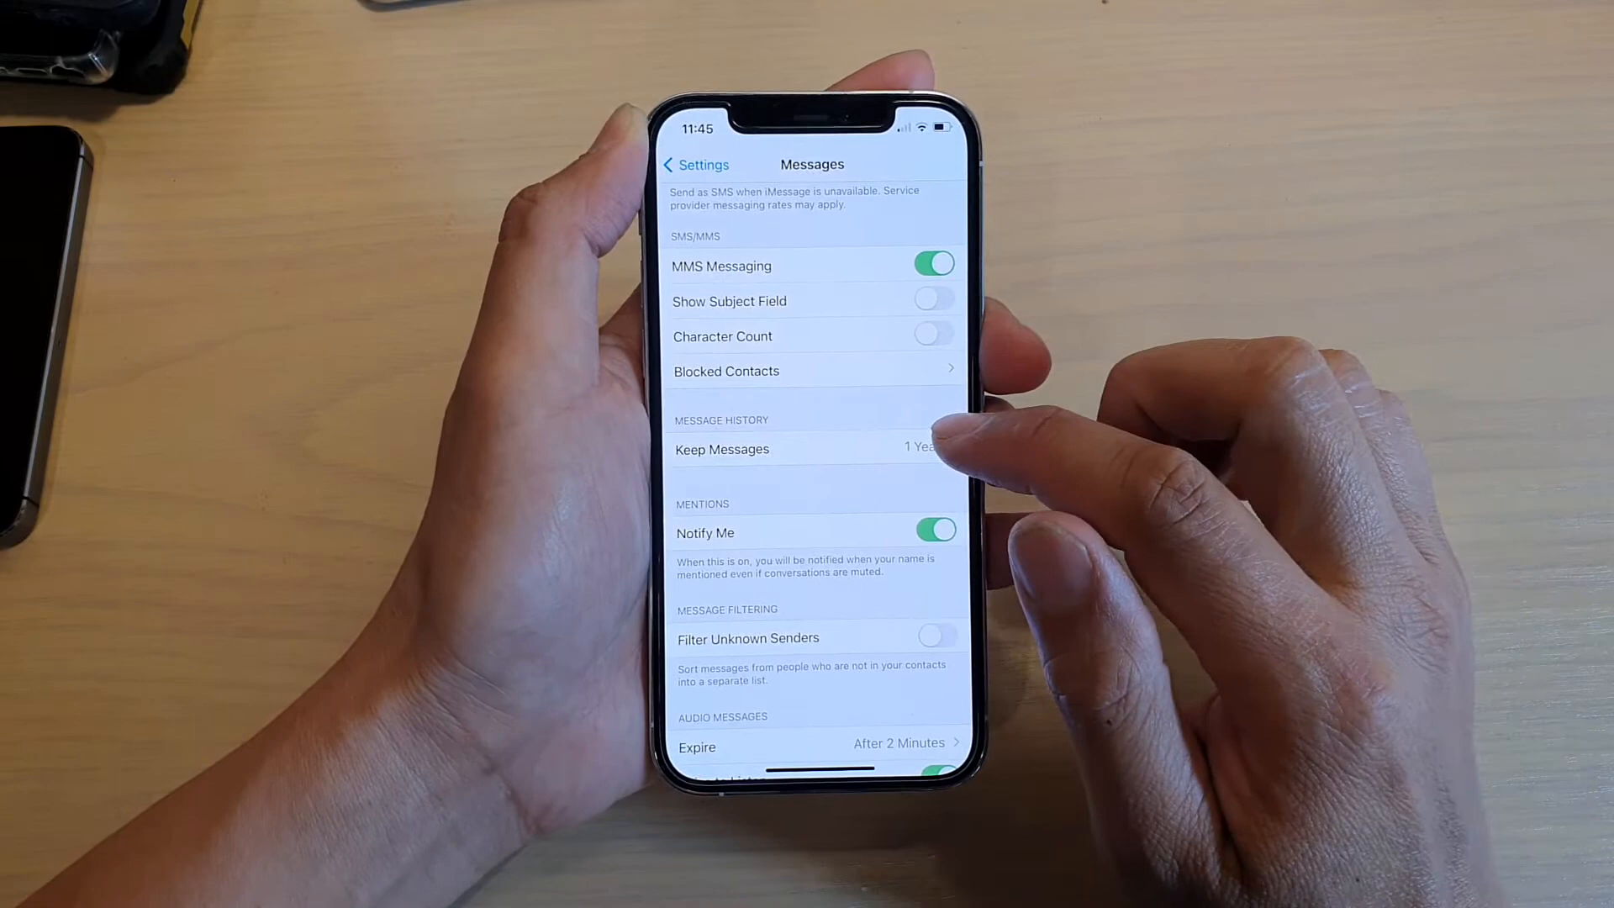
- Choose 30 Days under Keep Messages, raising the Delete Older Messages? confirmation
click(722, 449)
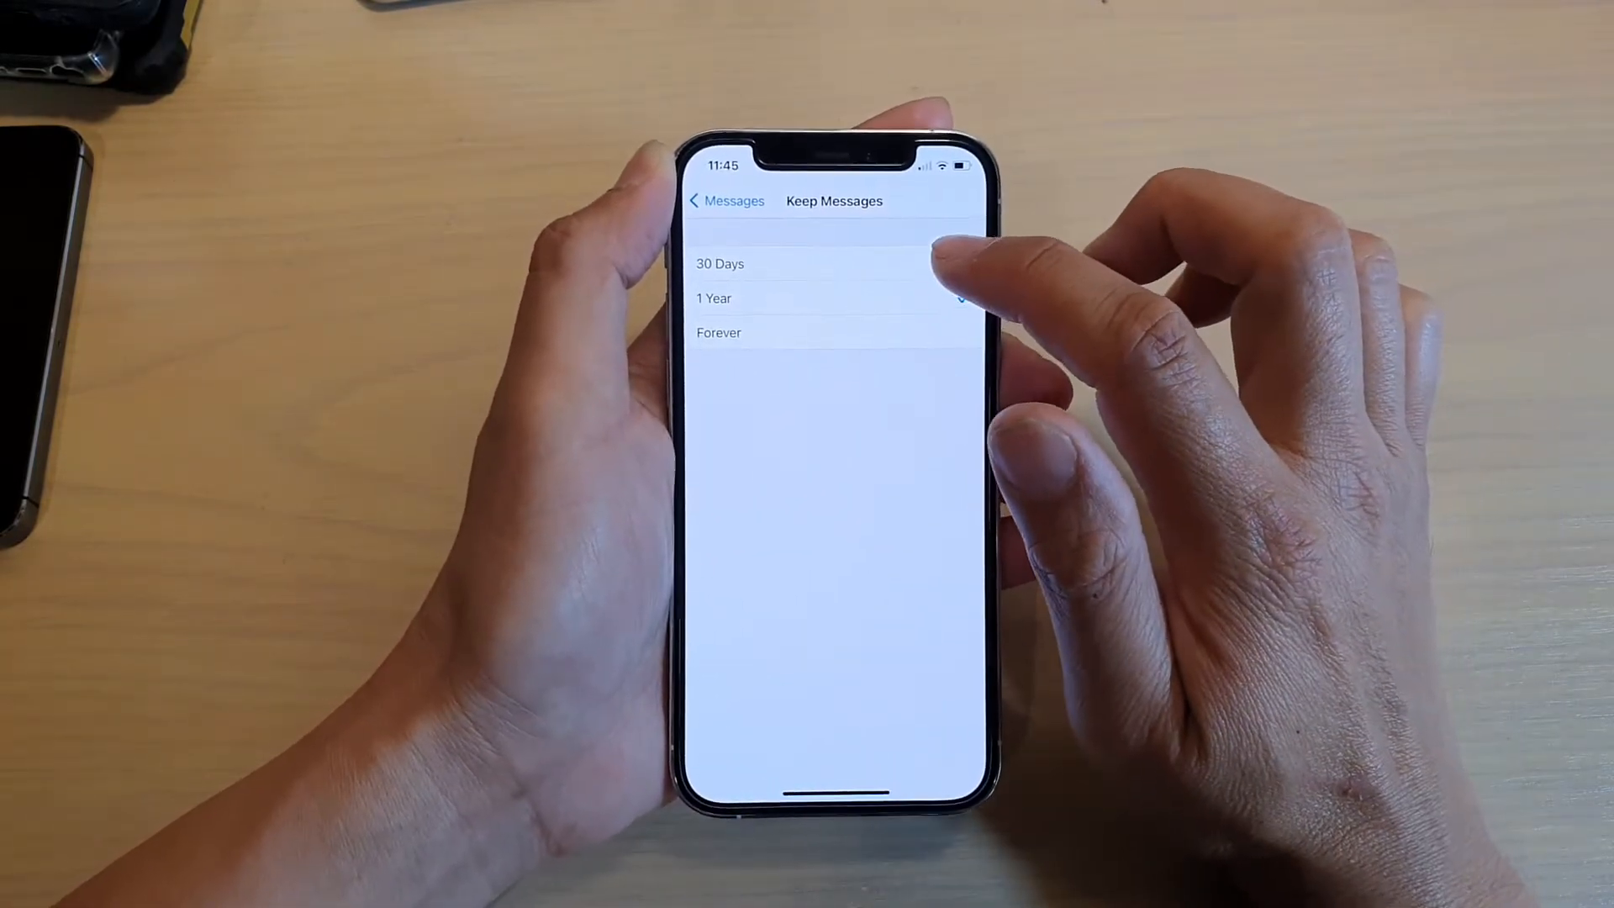
click(720, 264)
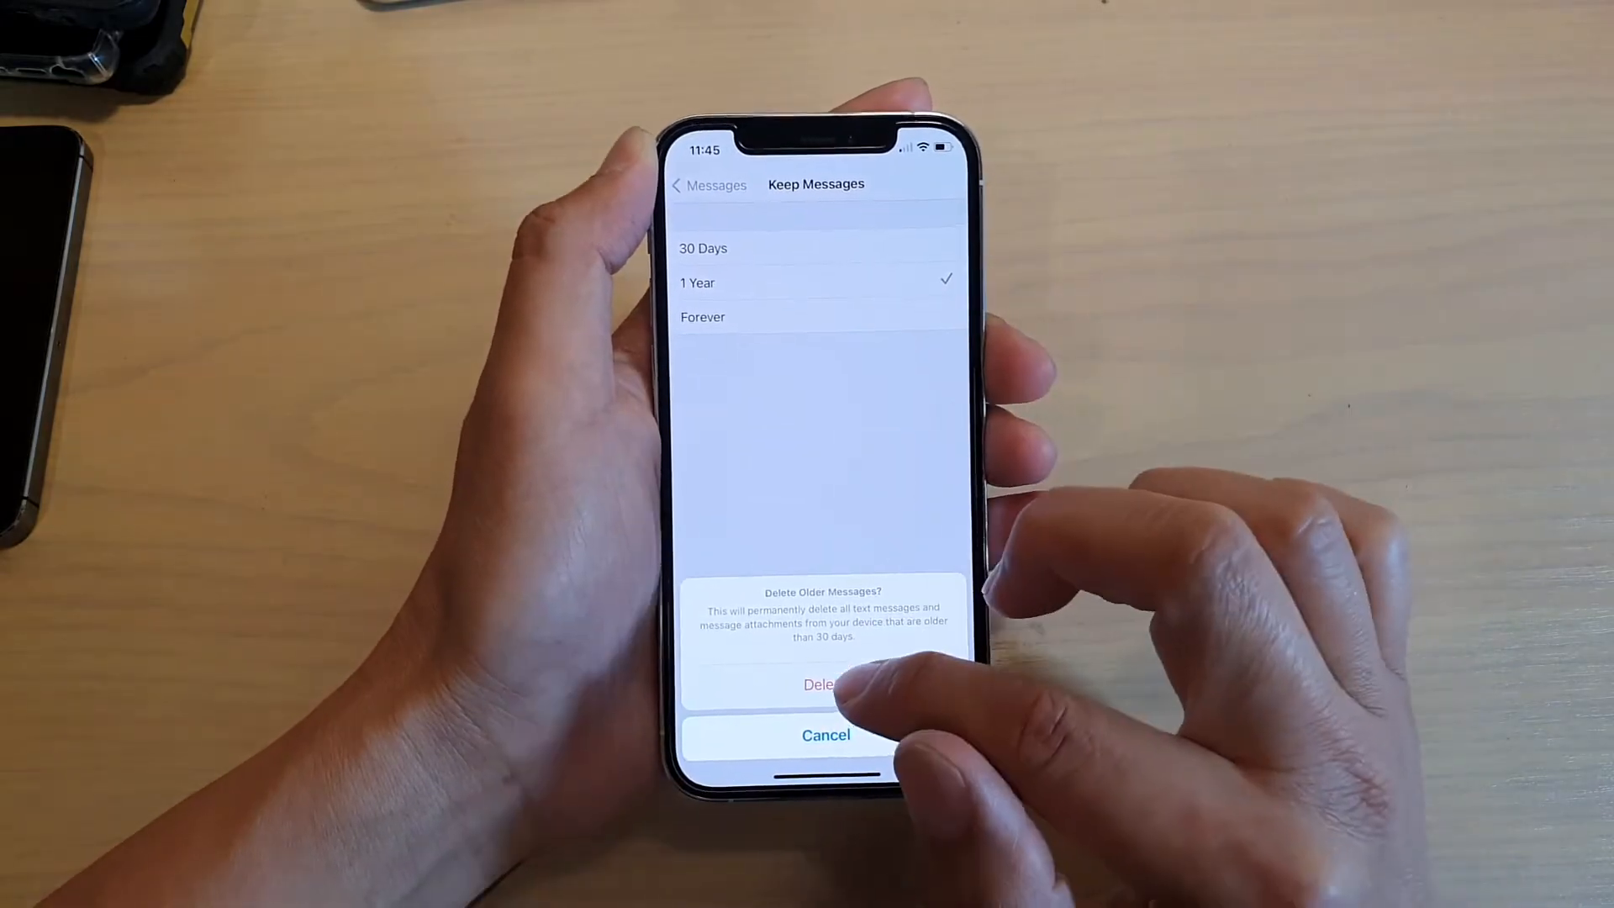